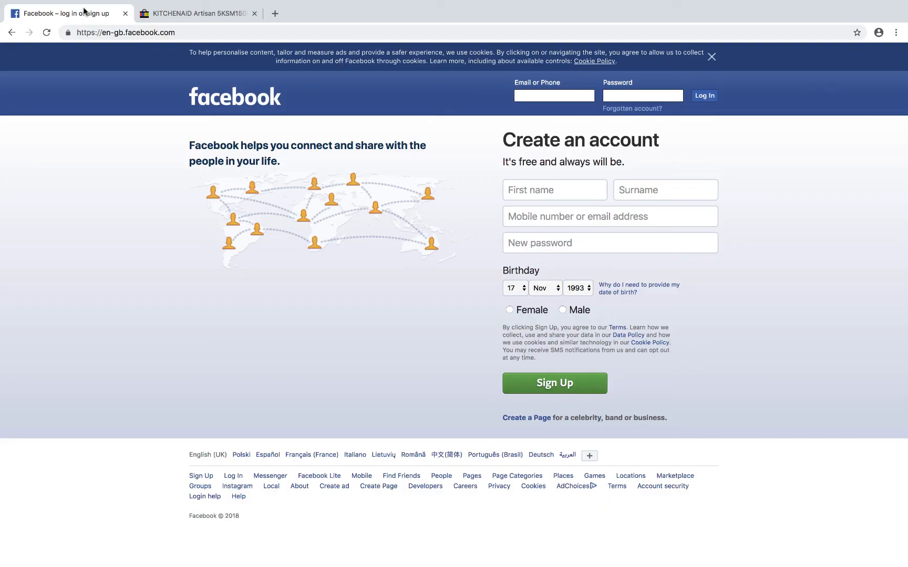
# - Switch to the eBay tab listing the KitchenAid Artisan stand mixer at £274.00
pyautogui.click(197, 13)
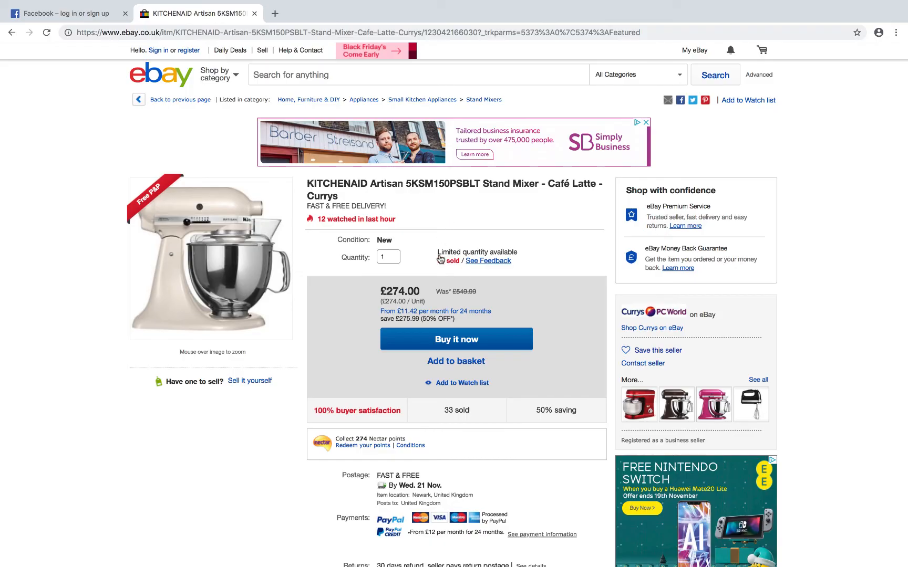
# - Show the mixer listing's Reviews: no product reviews, only buyer feedback on other products
pyautogui.scroll(-3)
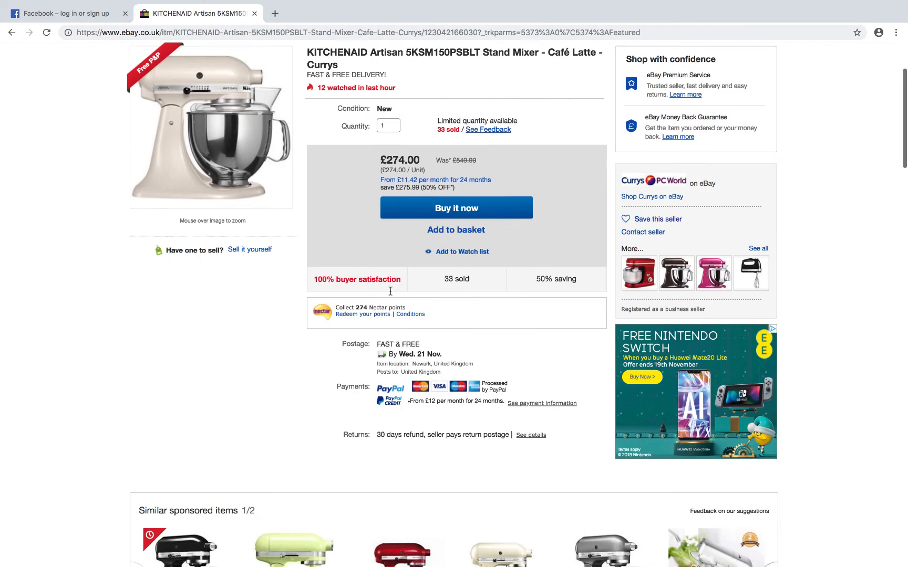
pyautogui.scroll(-3)
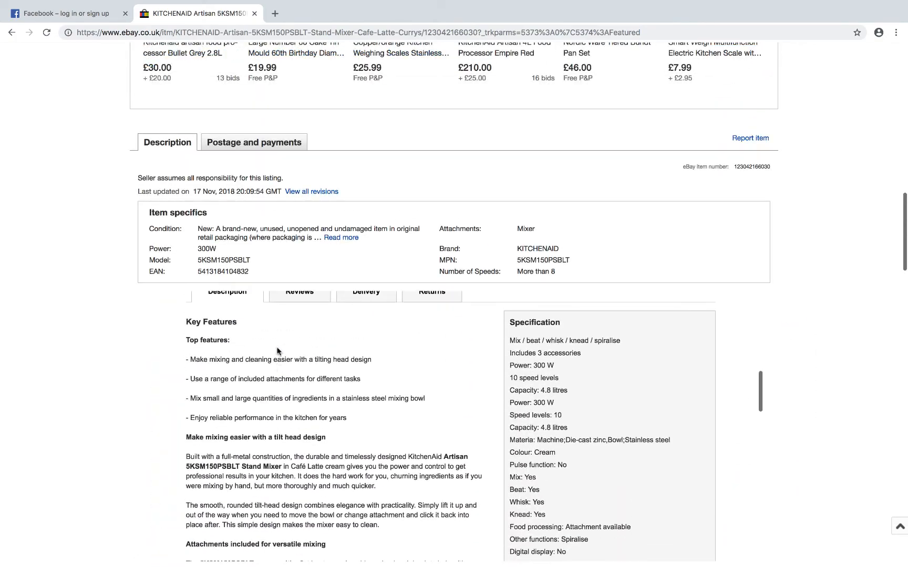
pyautogui.click(300, 330)
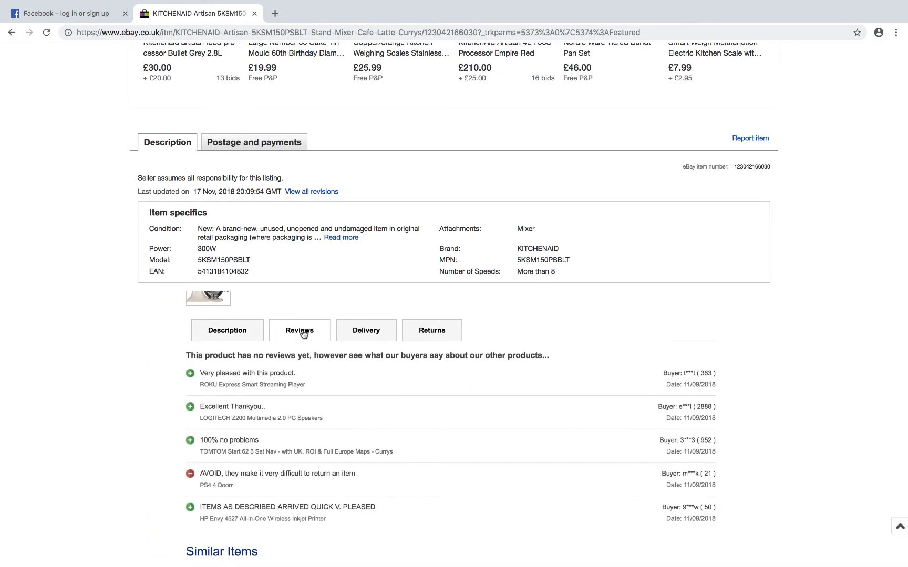